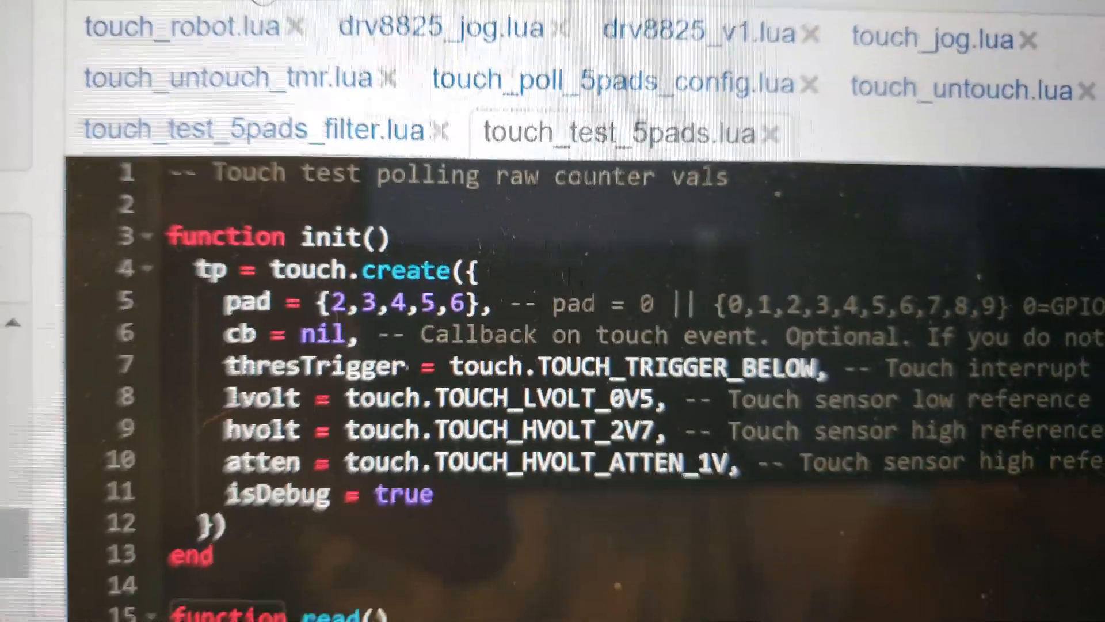
Run touch_test_5pads.lua and poll read() so the console prints raw values for pads 2–6.
scroll(down, 3)
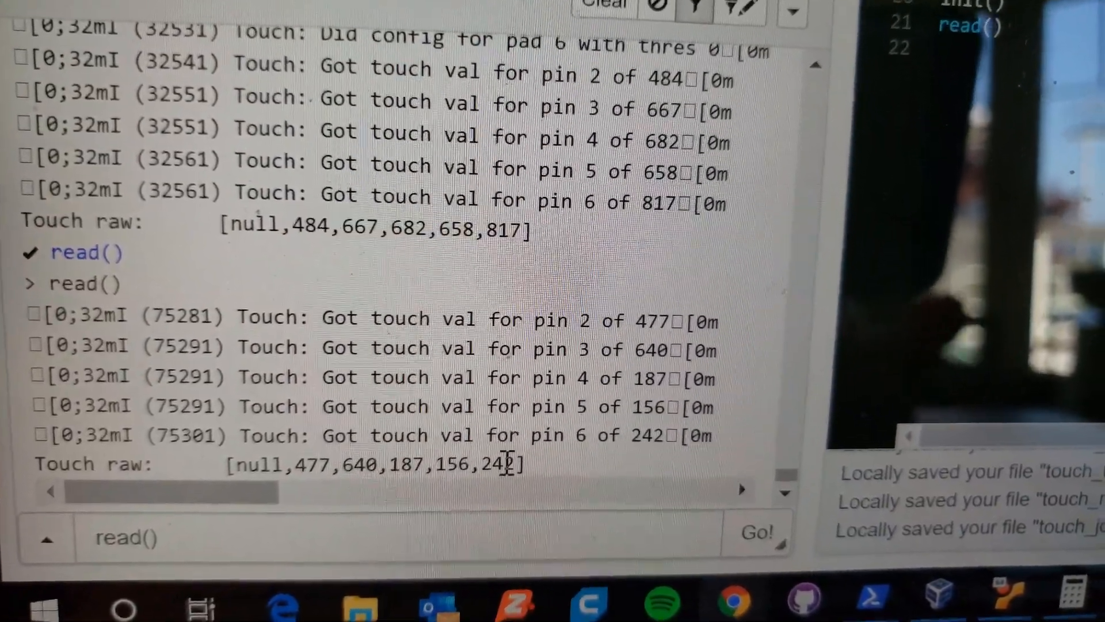
drag(408, 463, 515, 463)
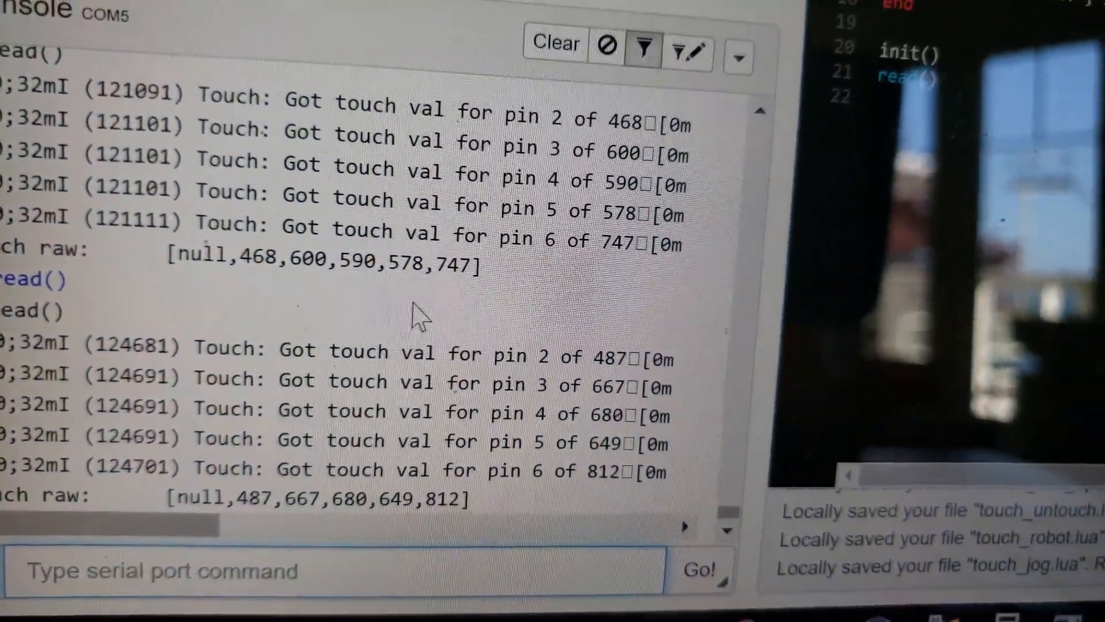
drag(236, 275, 465, 284)
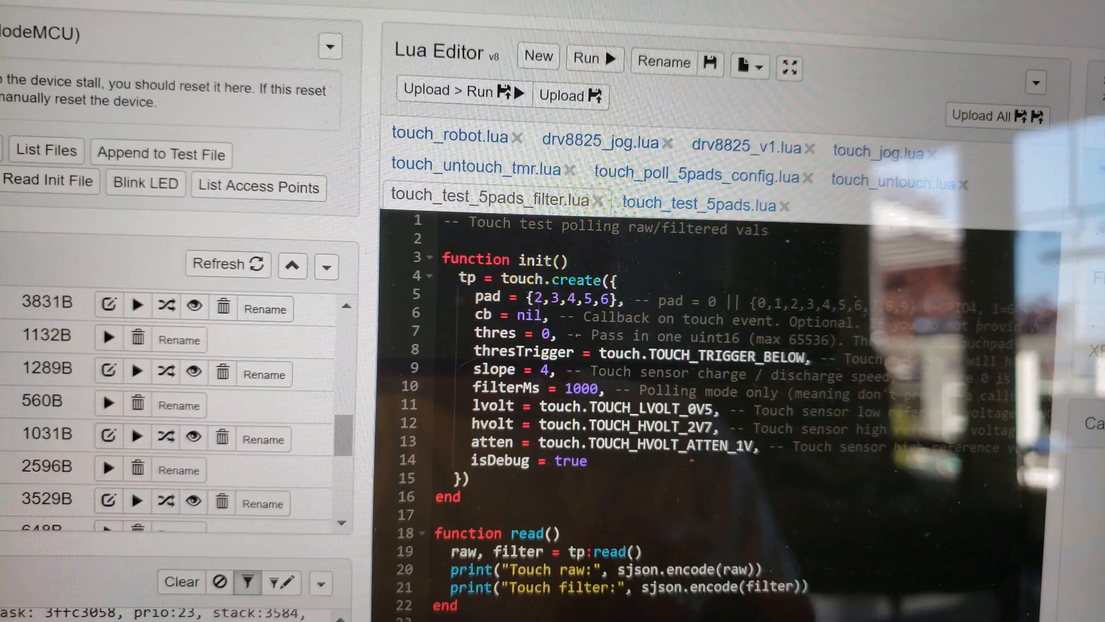
Run touch_test_5pads_filter.lua and resend read() from history to print raw and filtered pad 2–6 values.
scroll(down, 3)
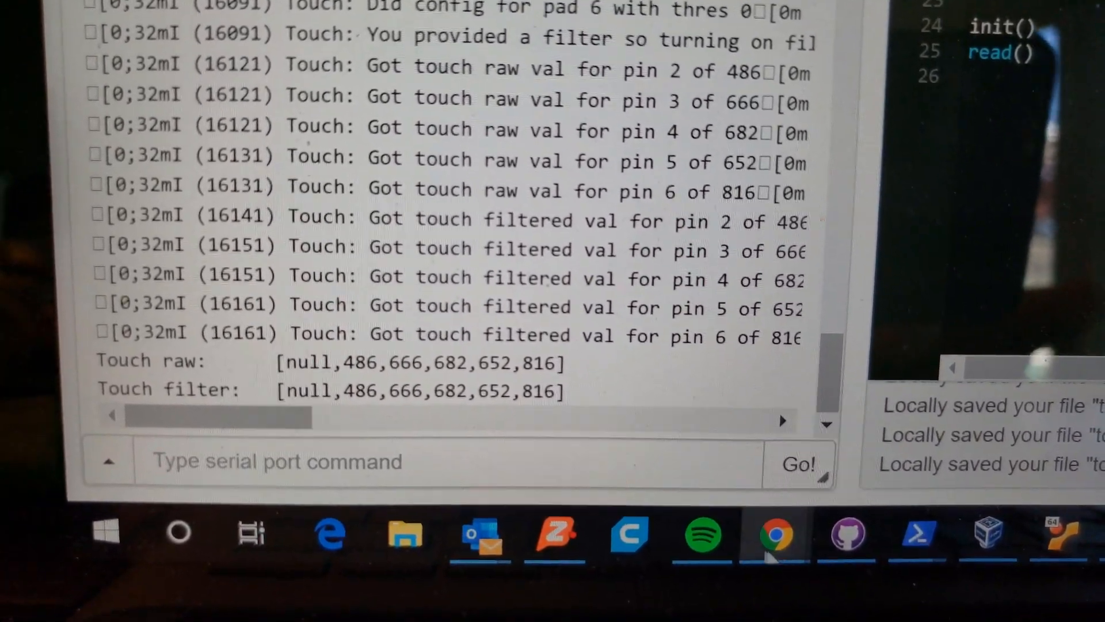
click(108, 462)
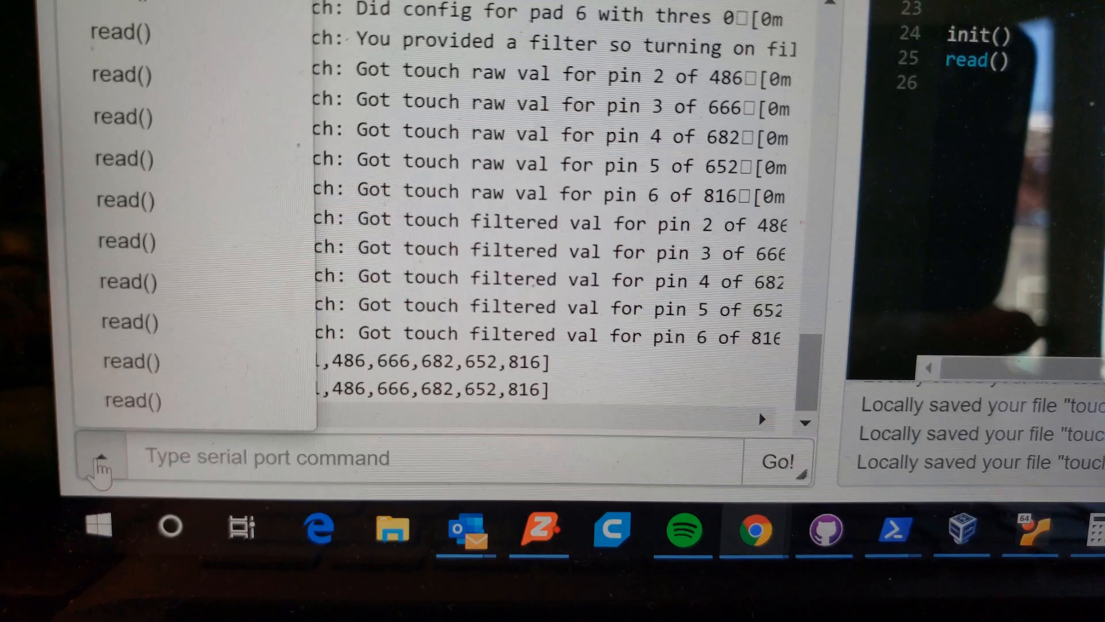
text(read())
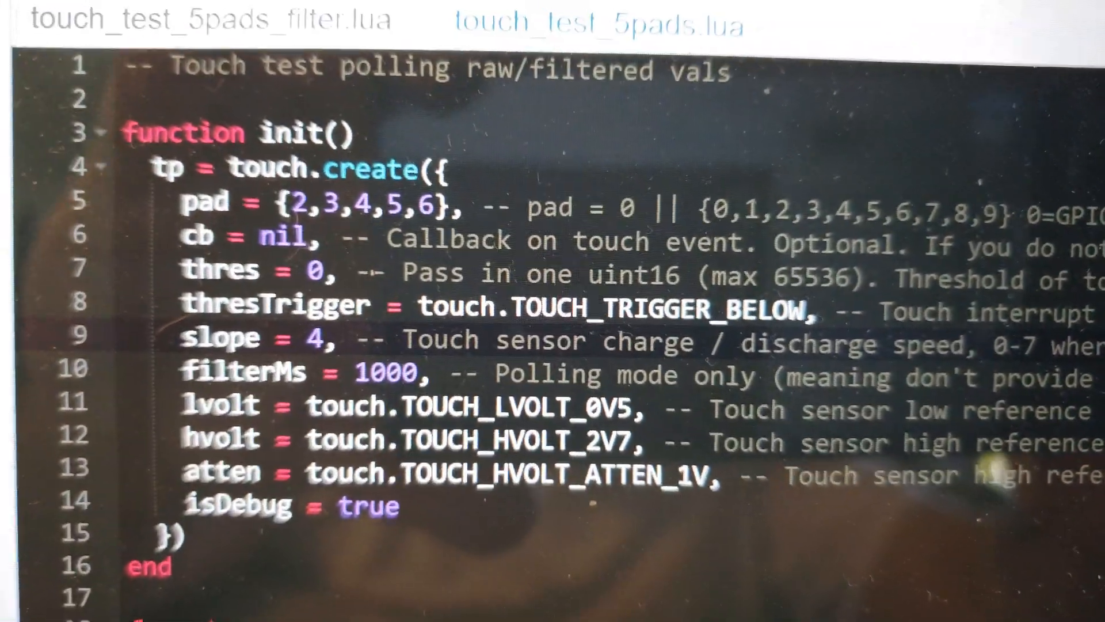
scroll(down, 3)
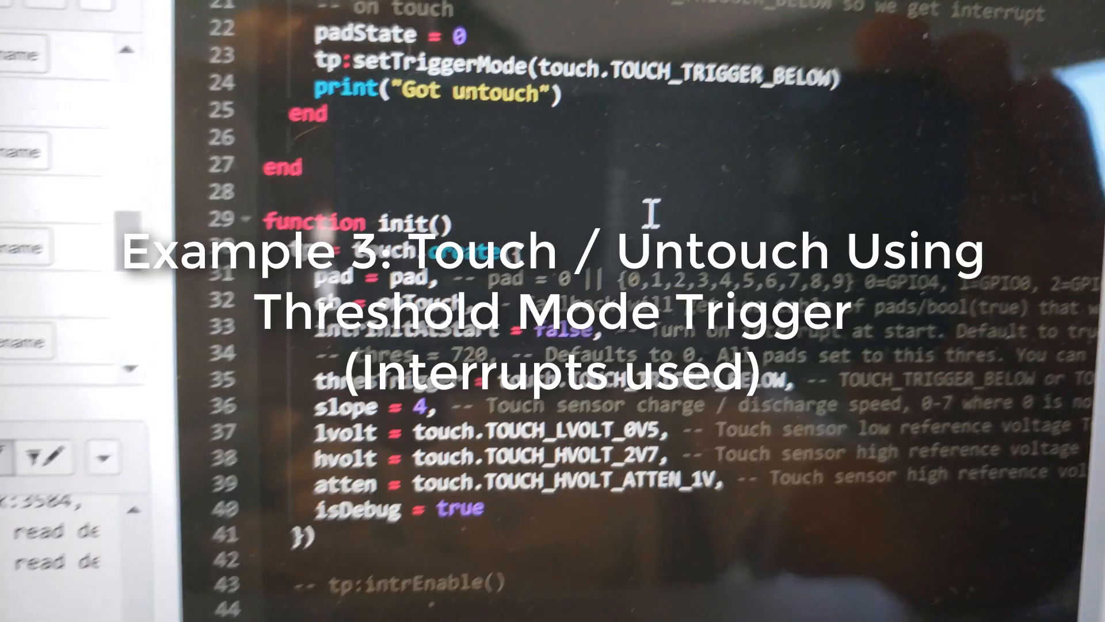
scroll(down, 3)
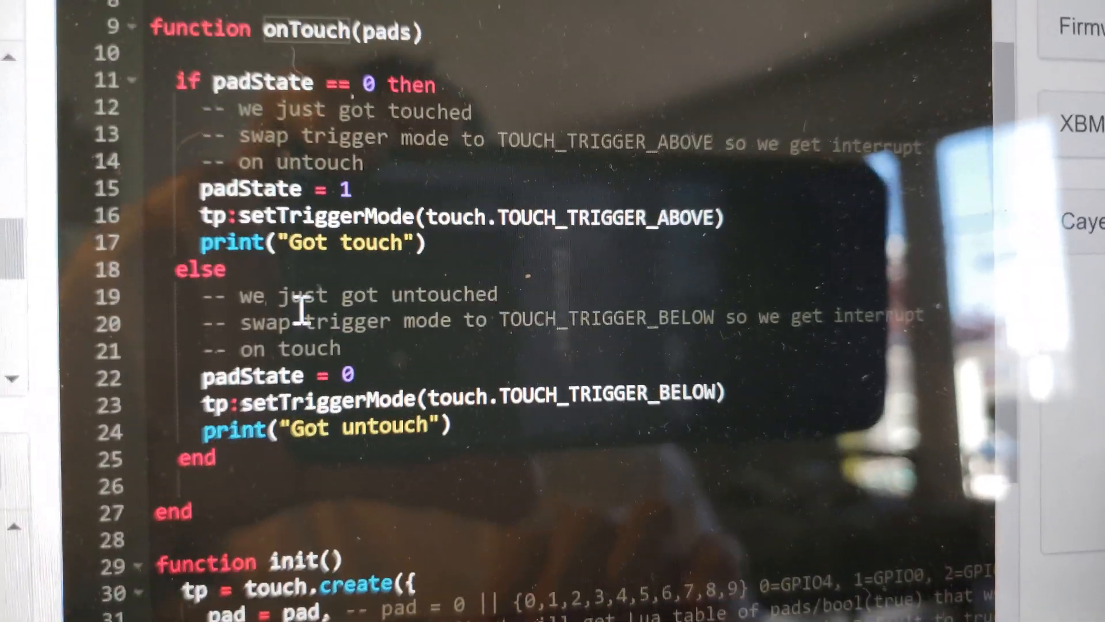
scroll(down, 3)
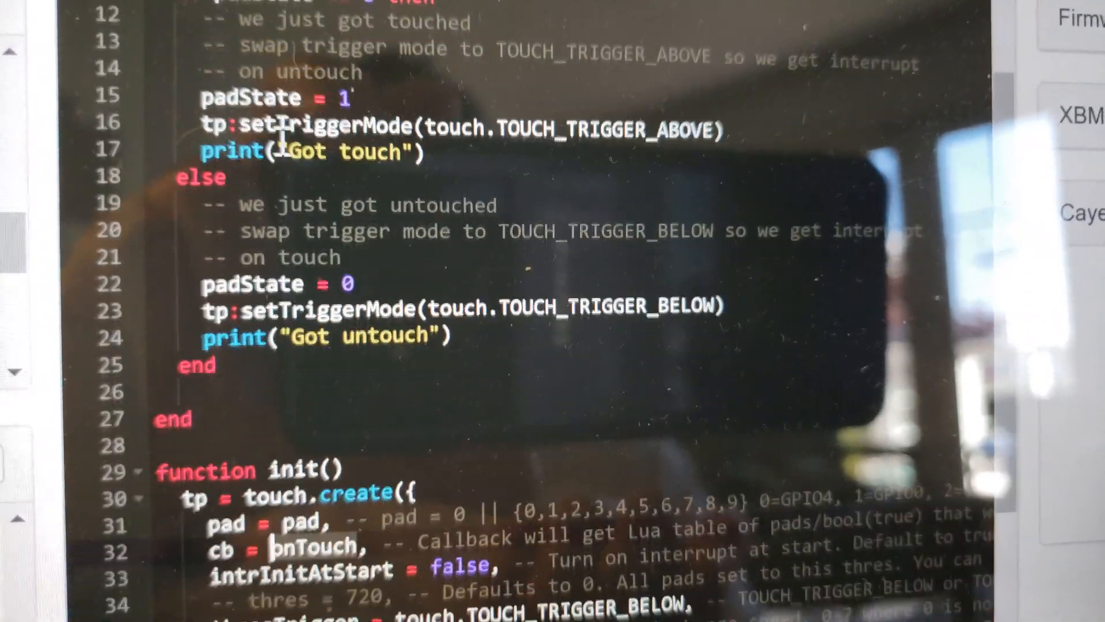
scroll(down, 3)
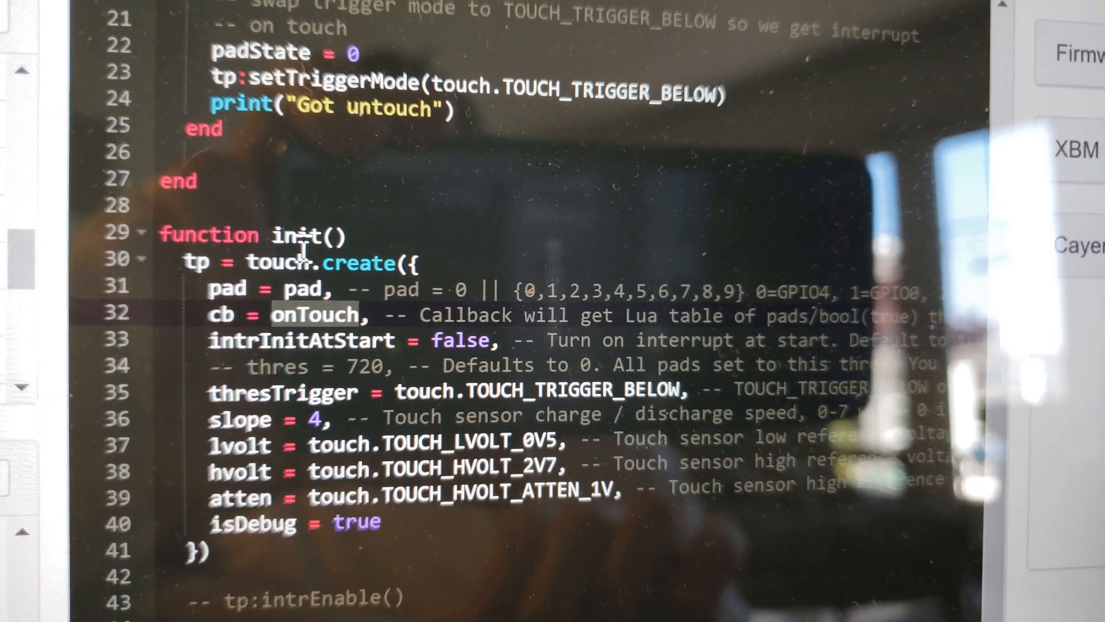
scroll(down, 3)
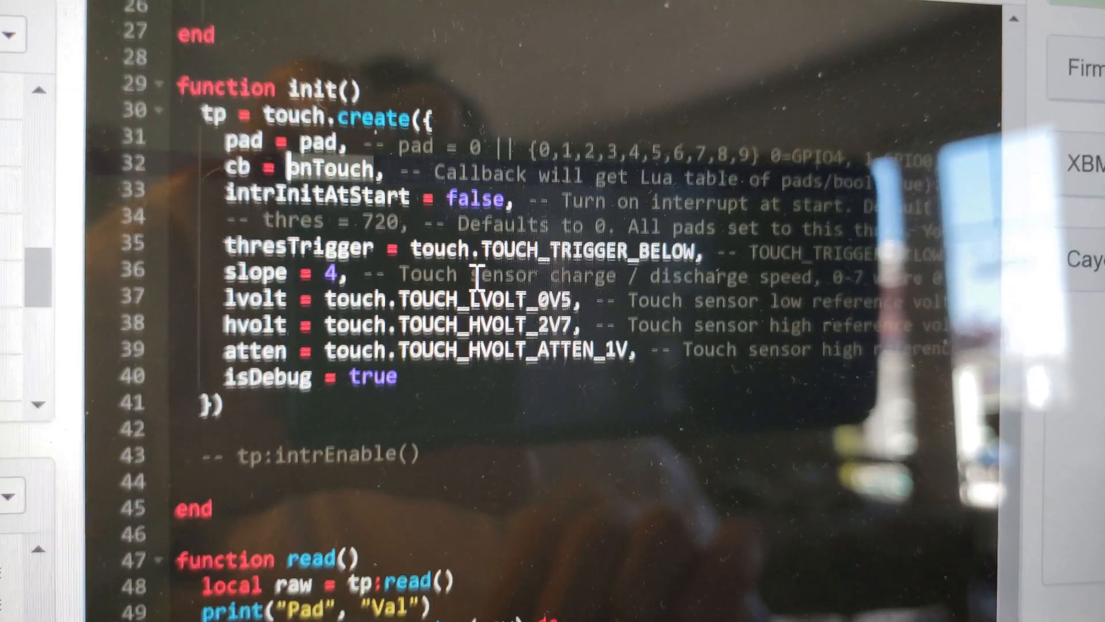
scroll(down, 3)
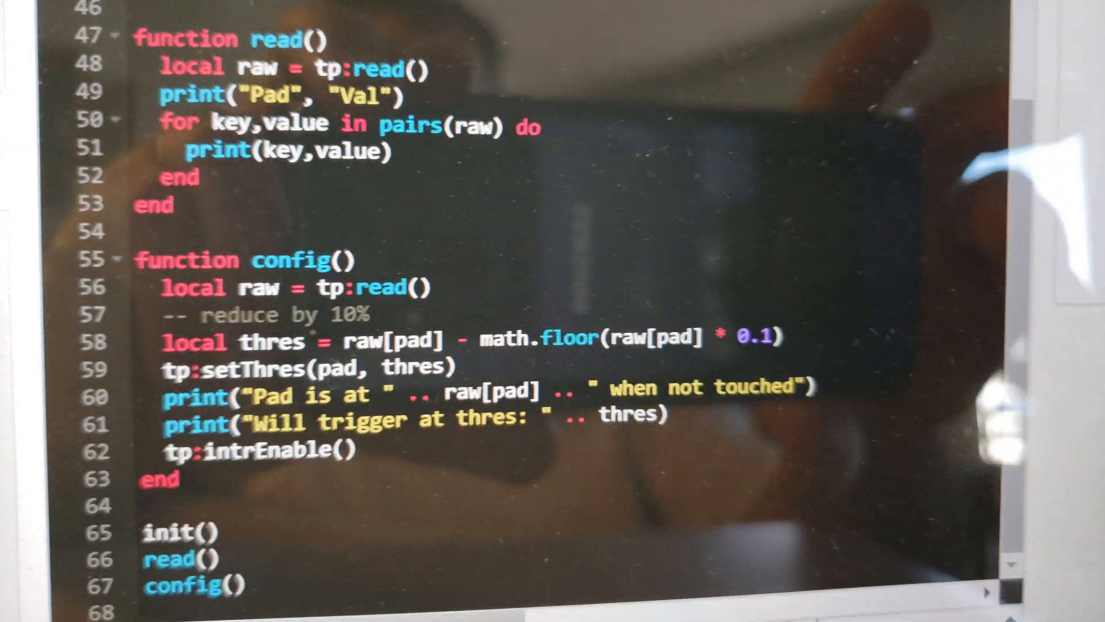
scroll(down, 3)
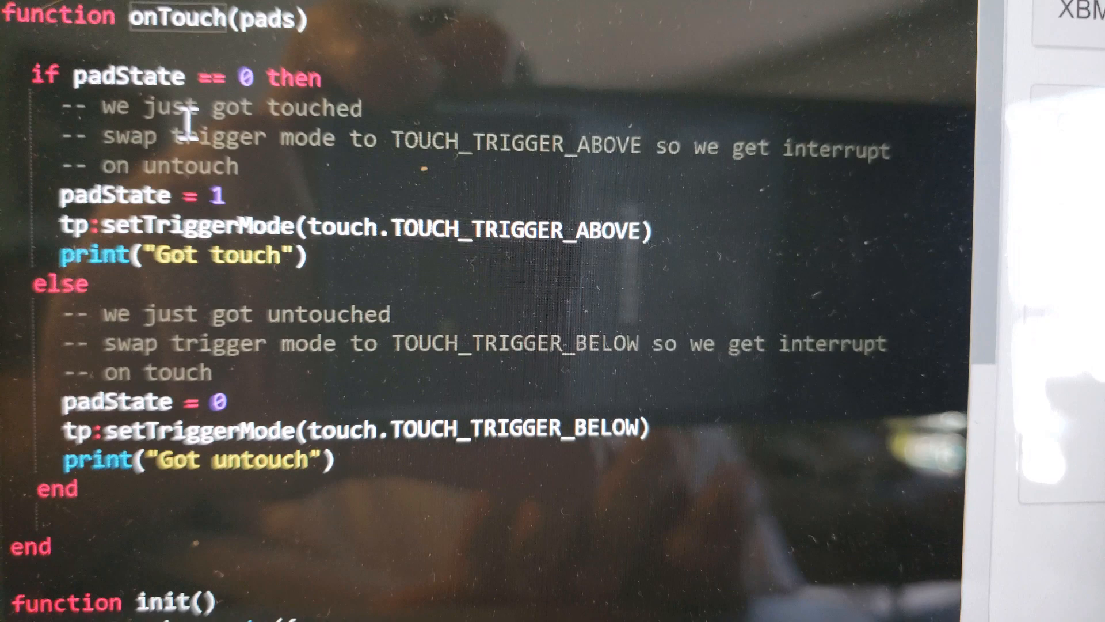
scroll(up, 3)
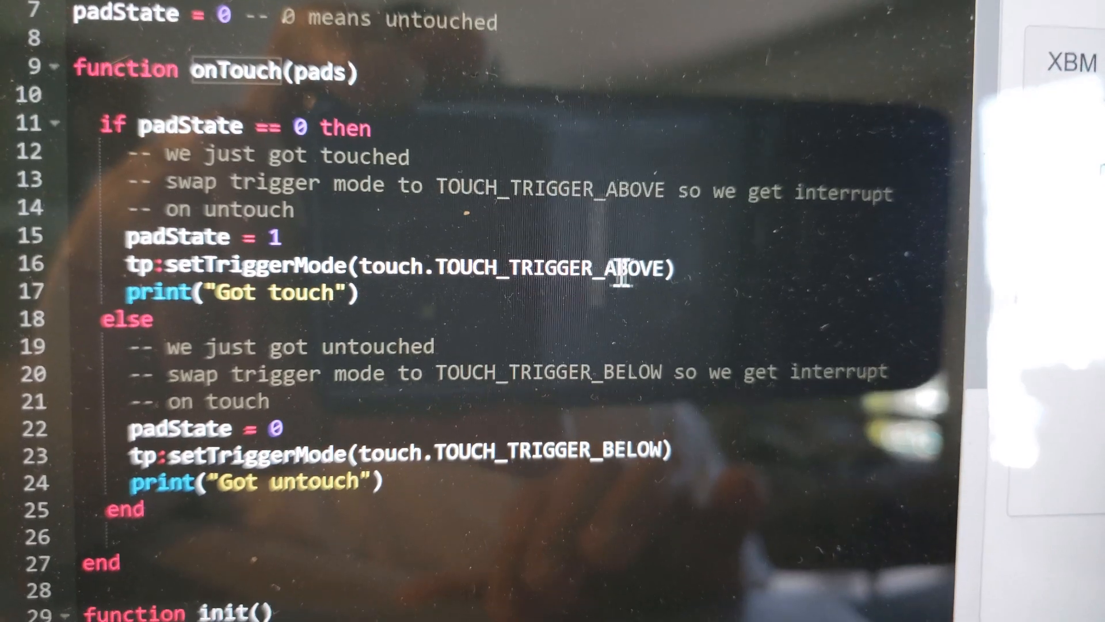
scroll(down, 3)
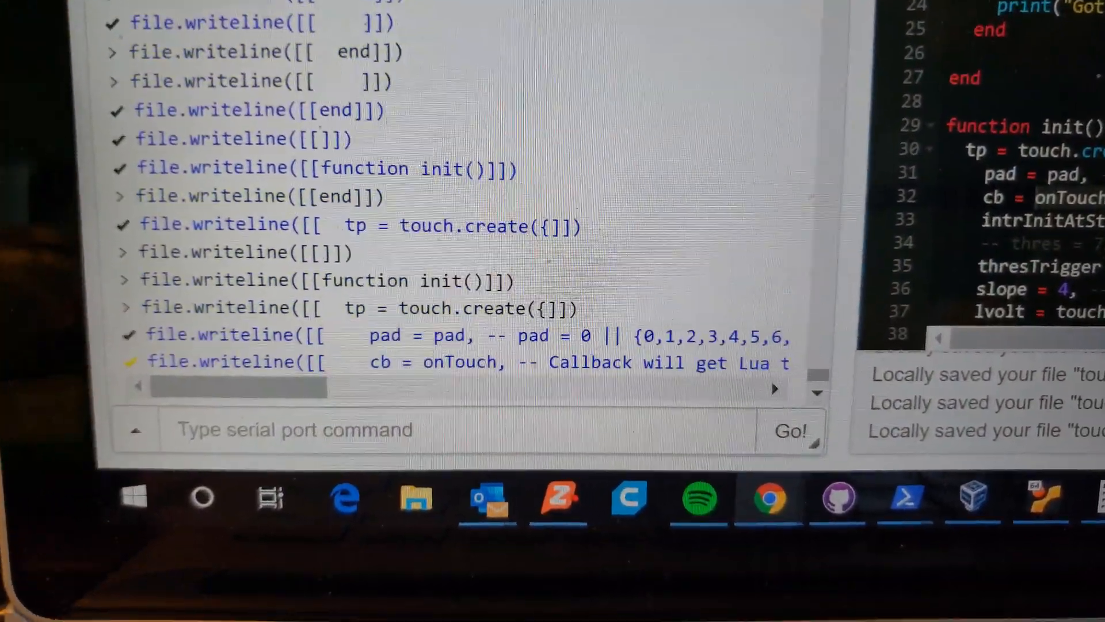
Upload and run touch_untouch.lua so the console prints Got touch / Got untouch on pad contact.
scroll(down, 3)
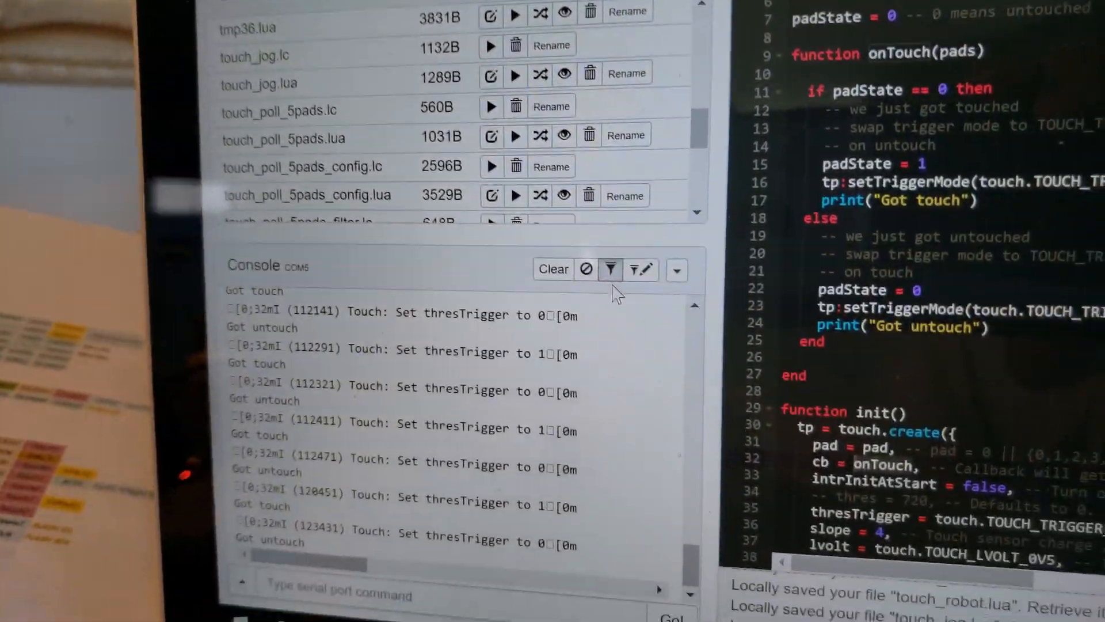
click(553, 270)
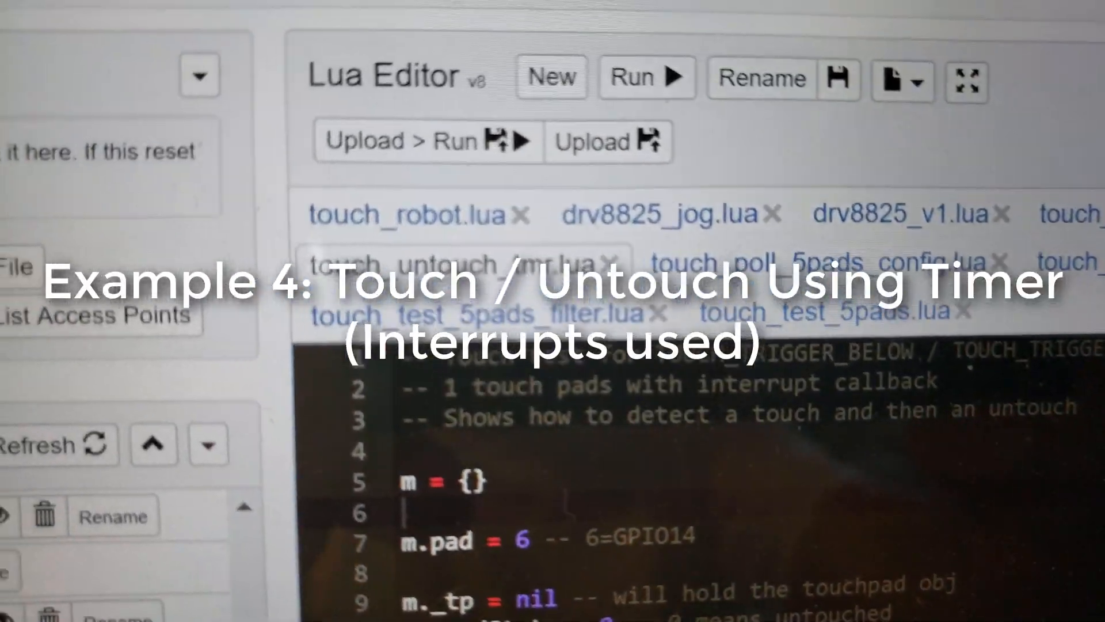
Review touch_untouch_tmr.lua end to end, then Upload > Run it to the ESP32.
scroll(down, 3)
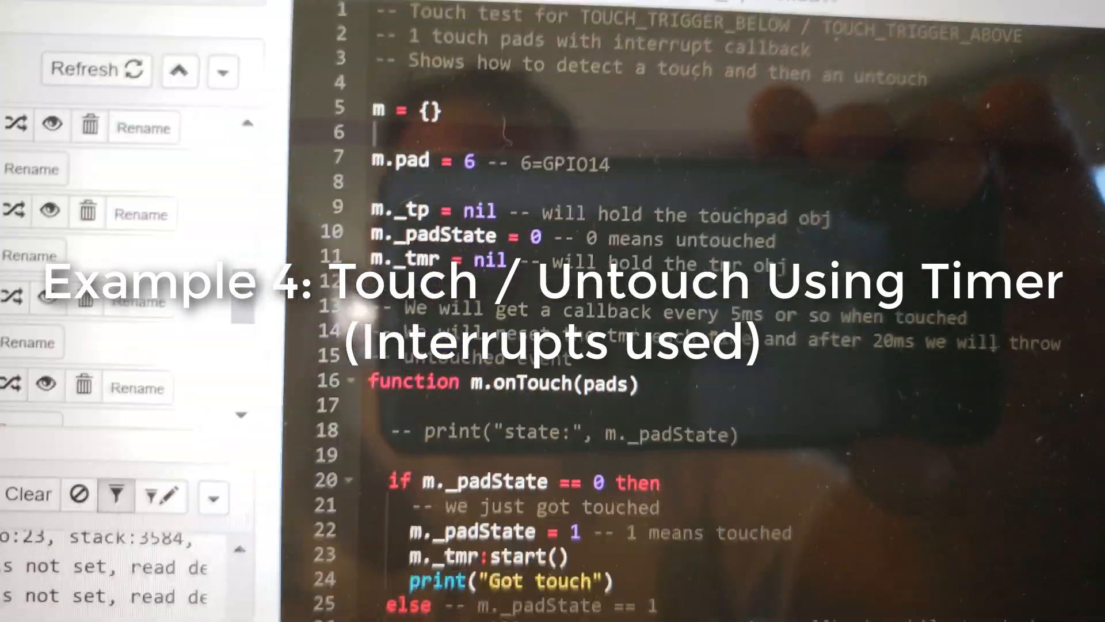
scroll(down, 3)
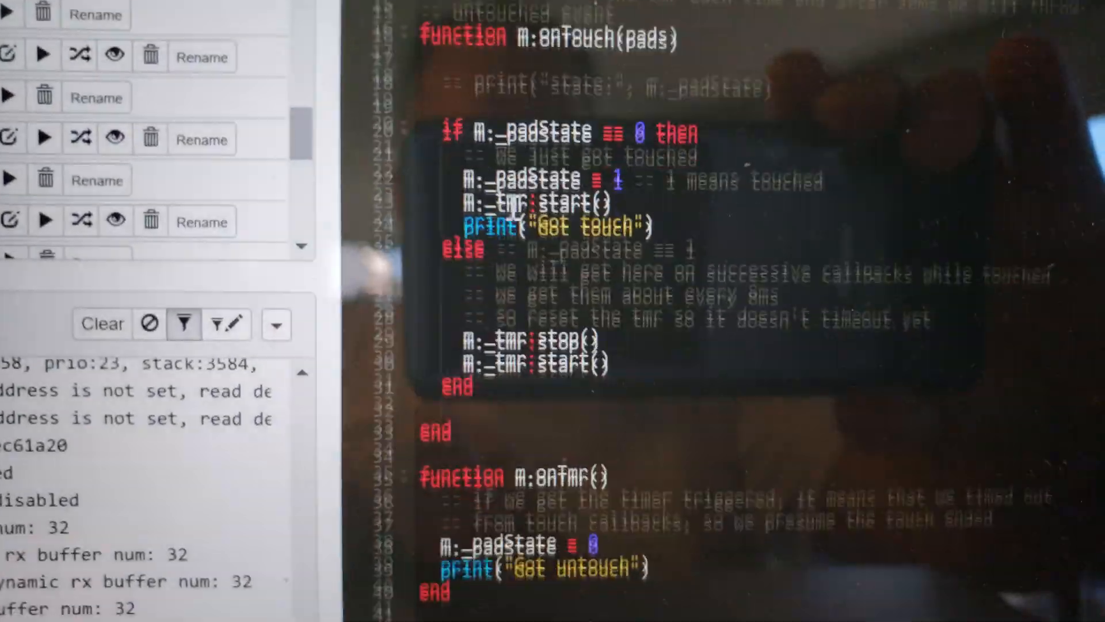
scroll(down, 3)
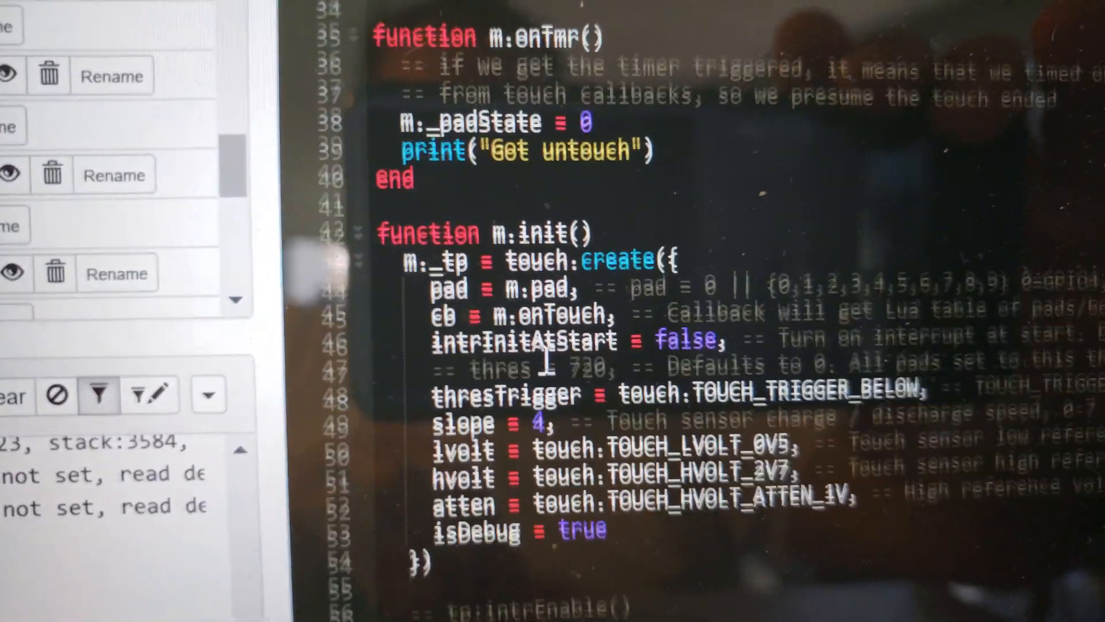
scroll(down, 3)
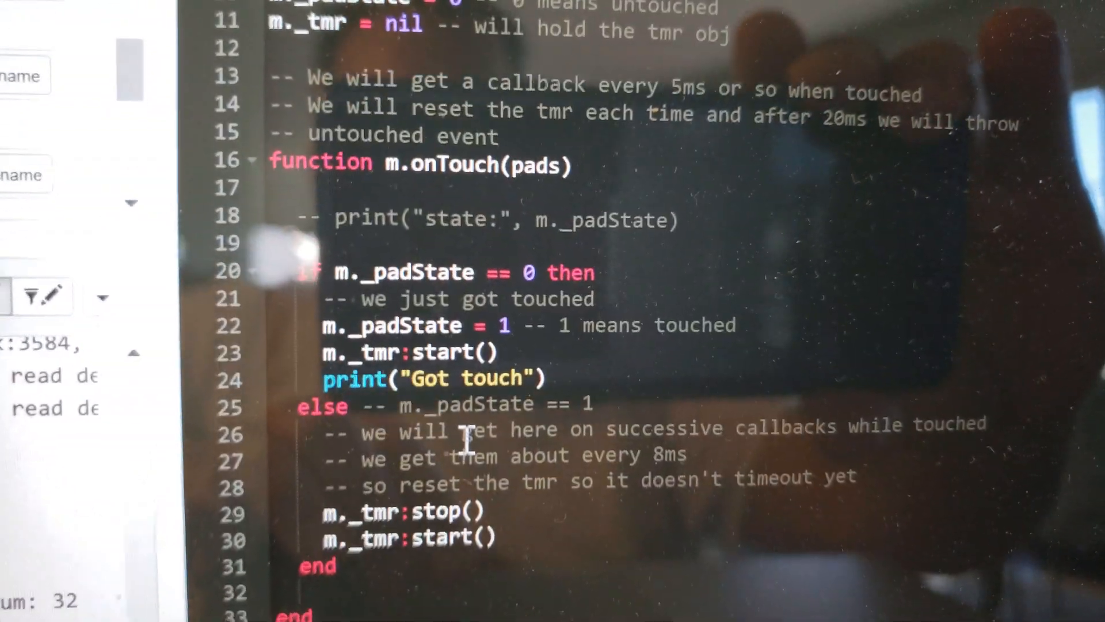
scroll(down, 3)
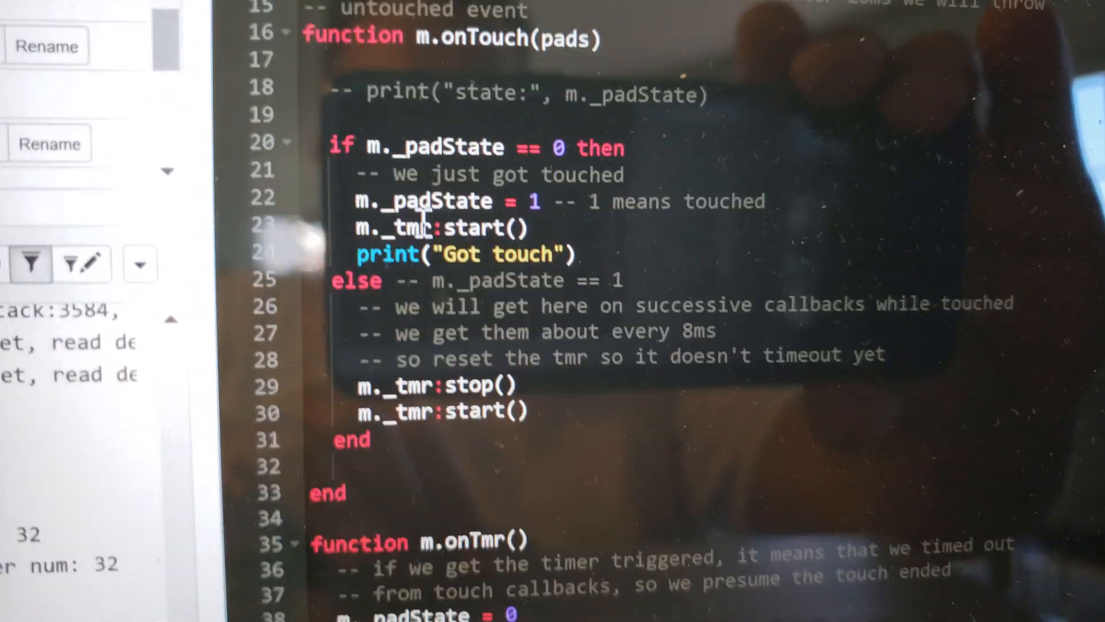
scroll(down, 3)
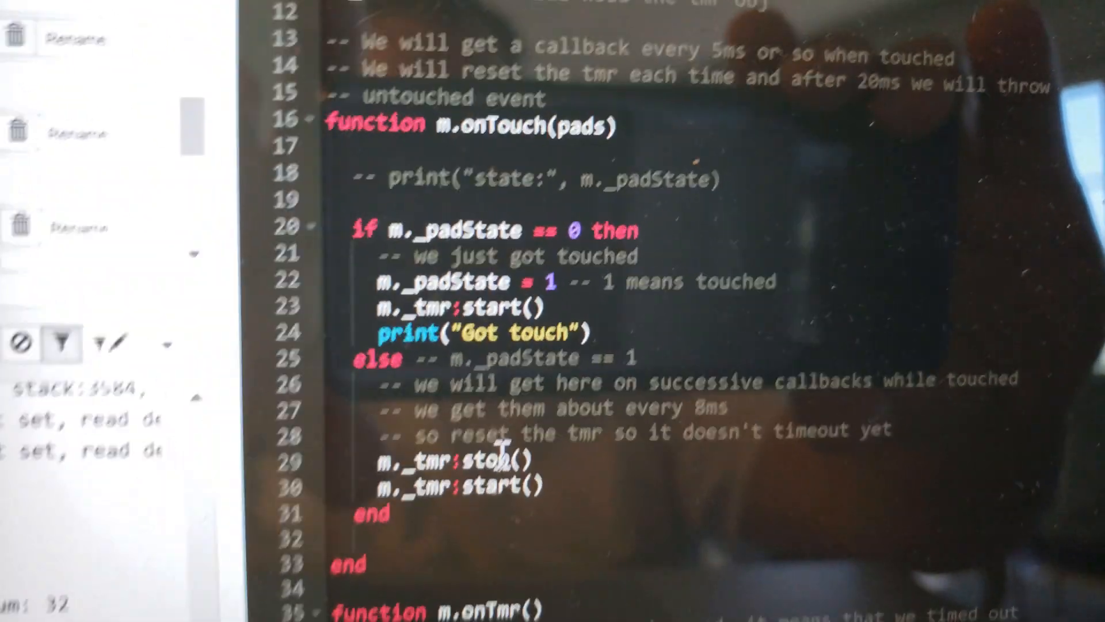
scroll(down, 3)
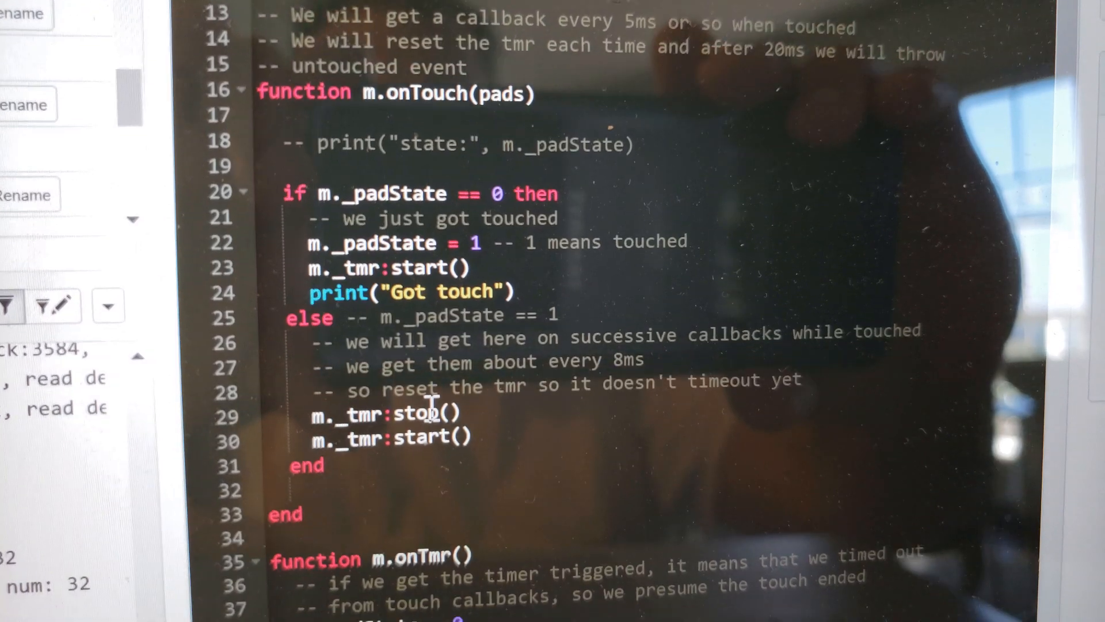
scroll(down, 3)
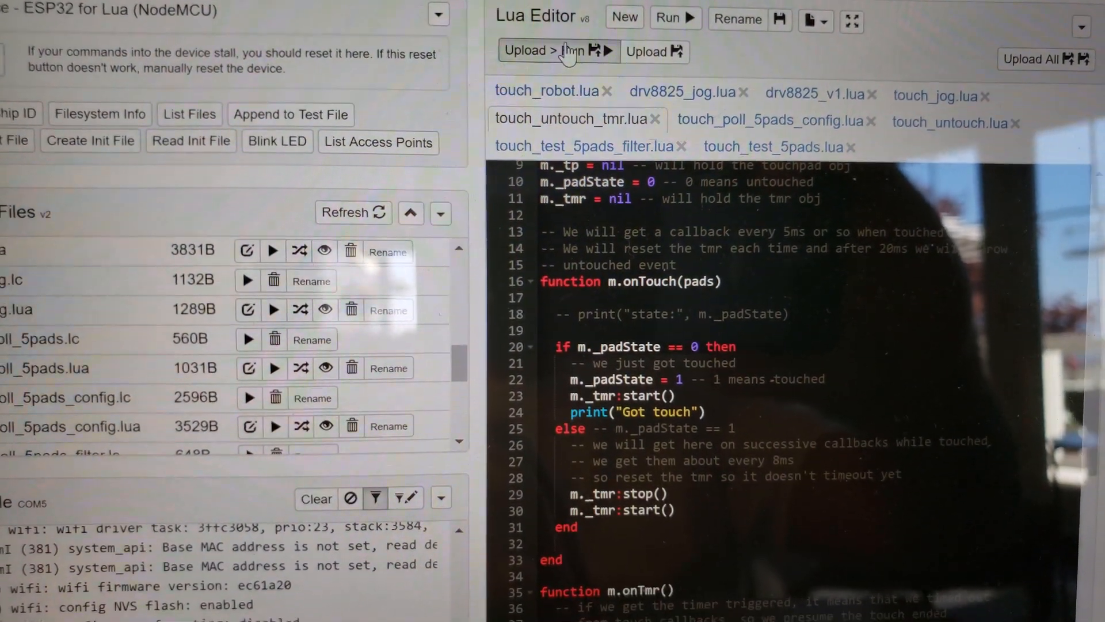
click(525, 51)
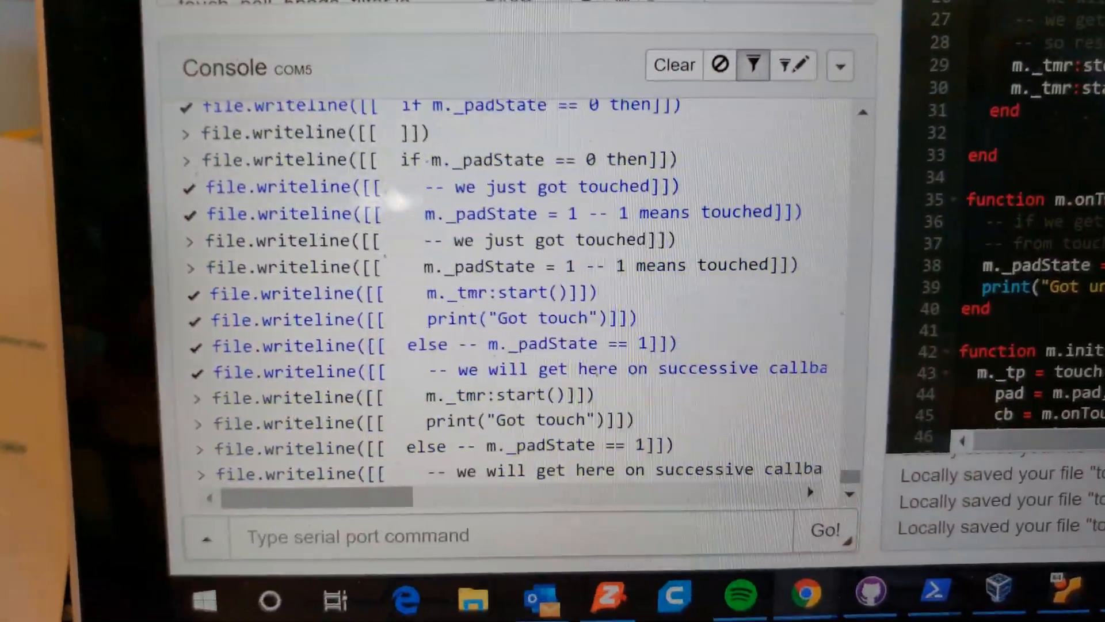